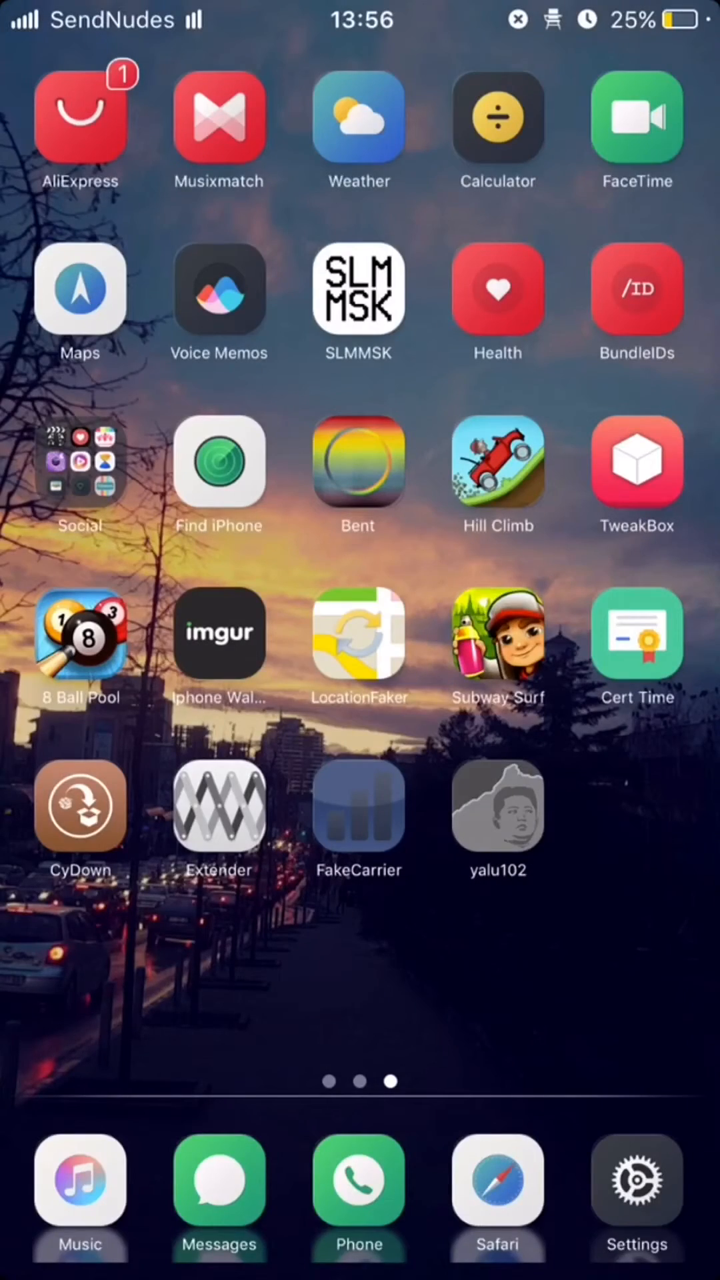
Step: Launch Cydia from the home screen and acknowledge the Extendlife v0.6 feature notice
left_click(218, 806)
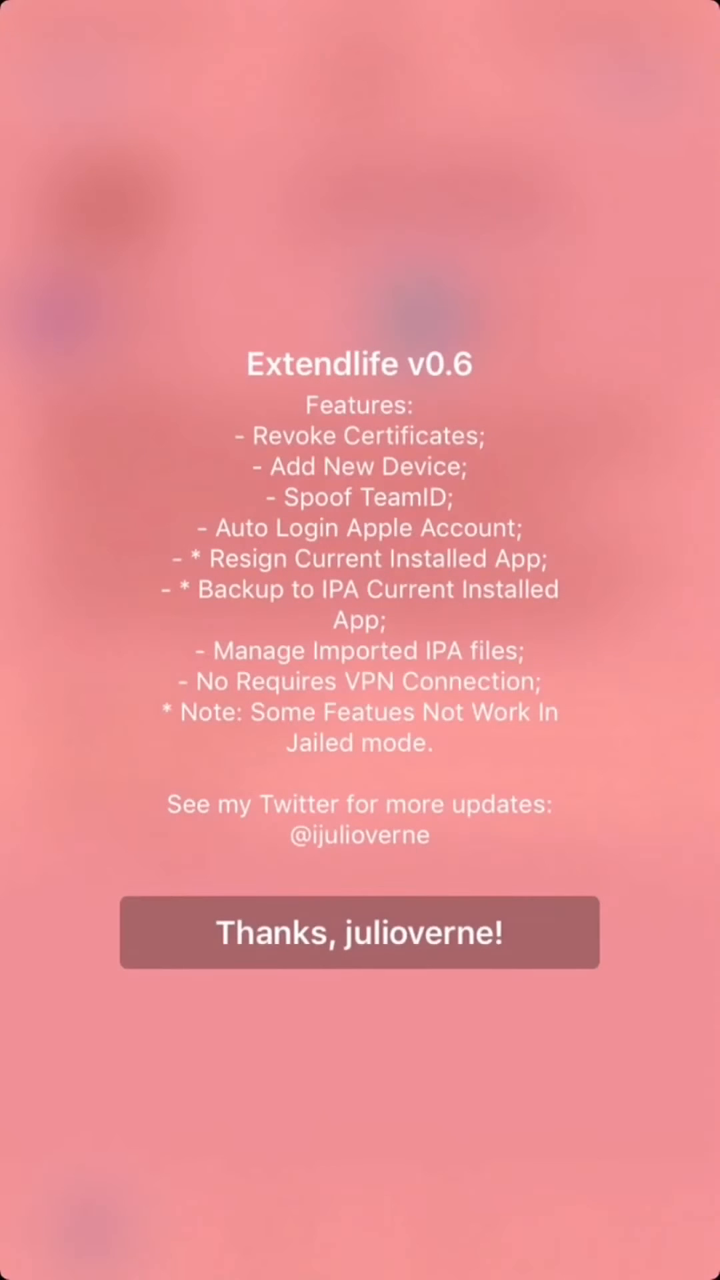
left_click(359, 932)
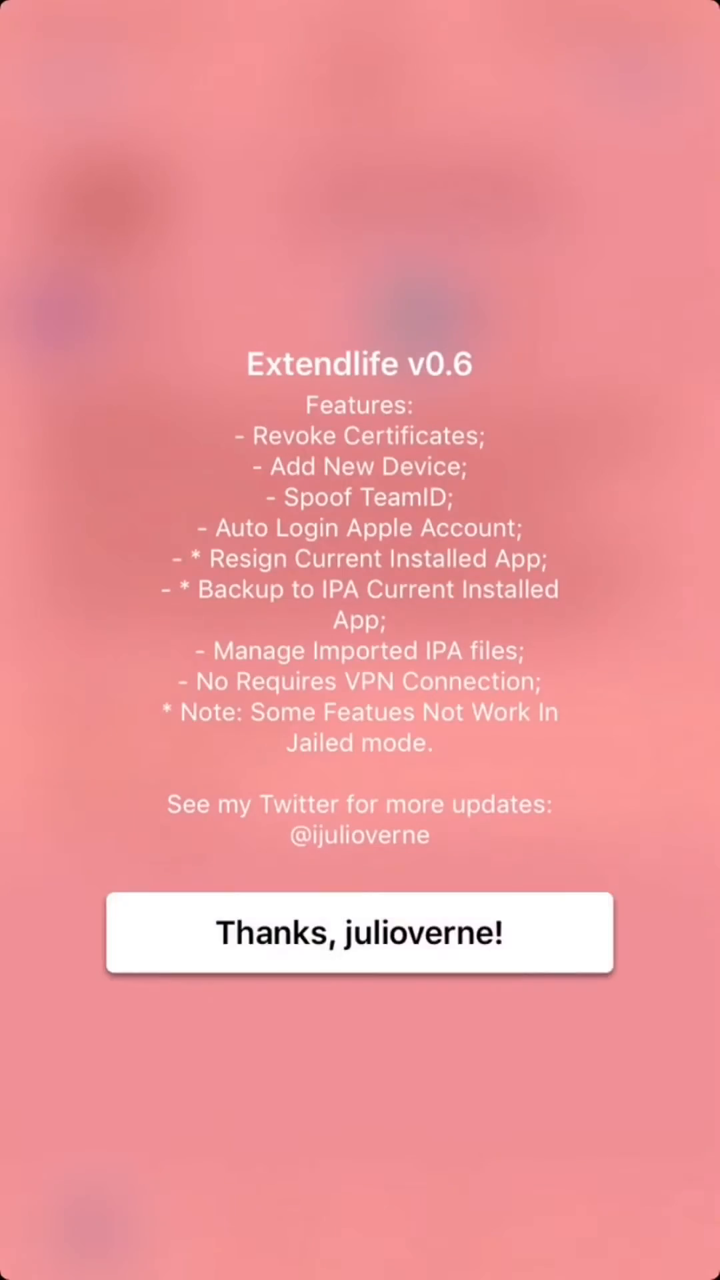
left_click(358, 932)
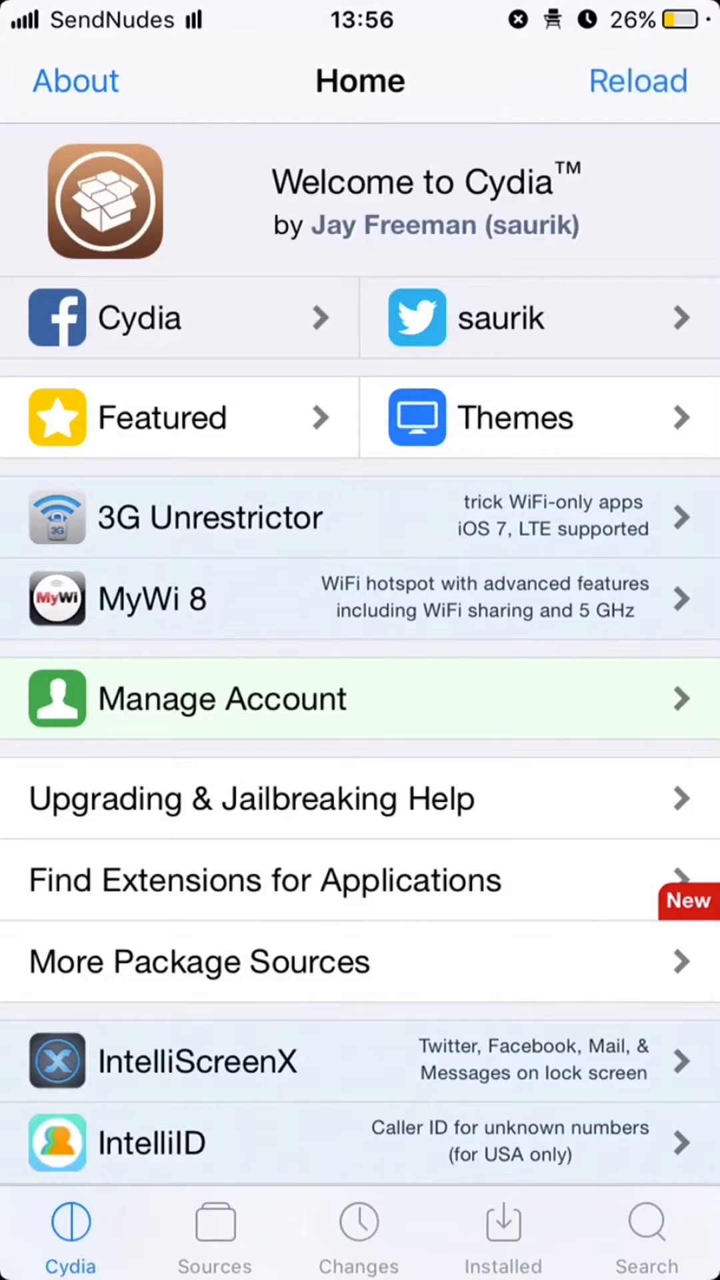
left_click(213, 1232)
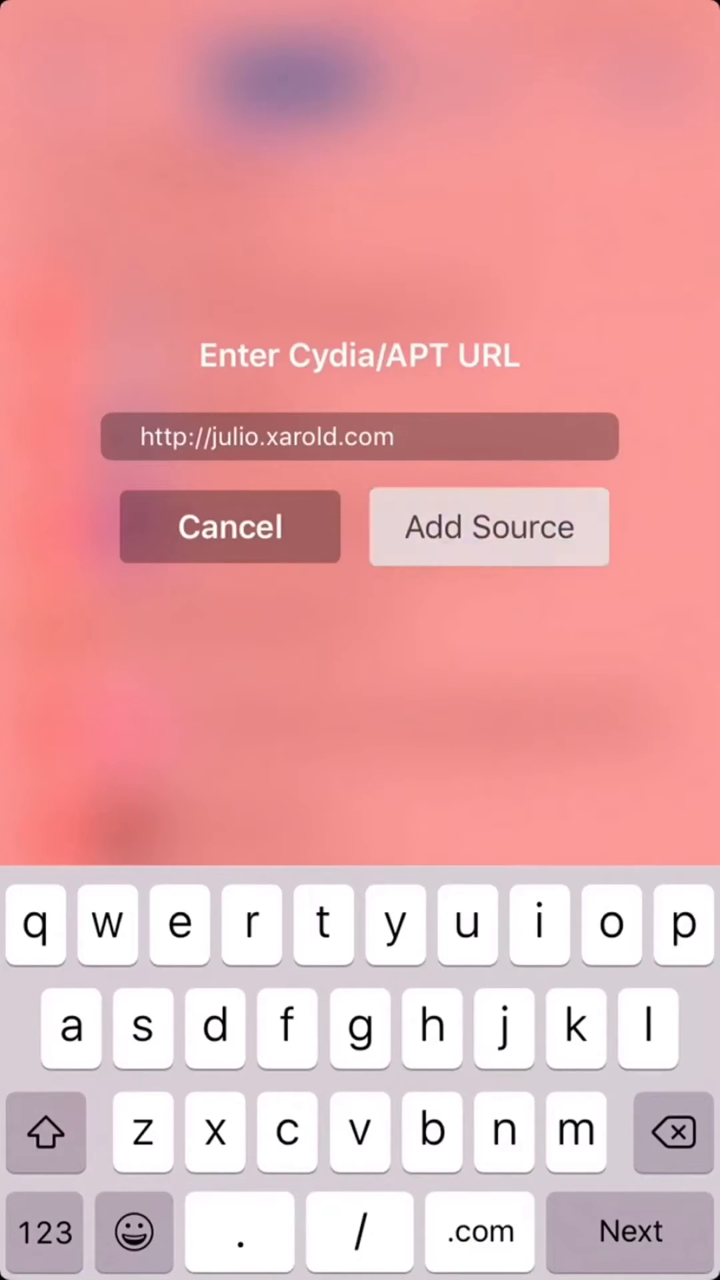
left_click(488, 526)
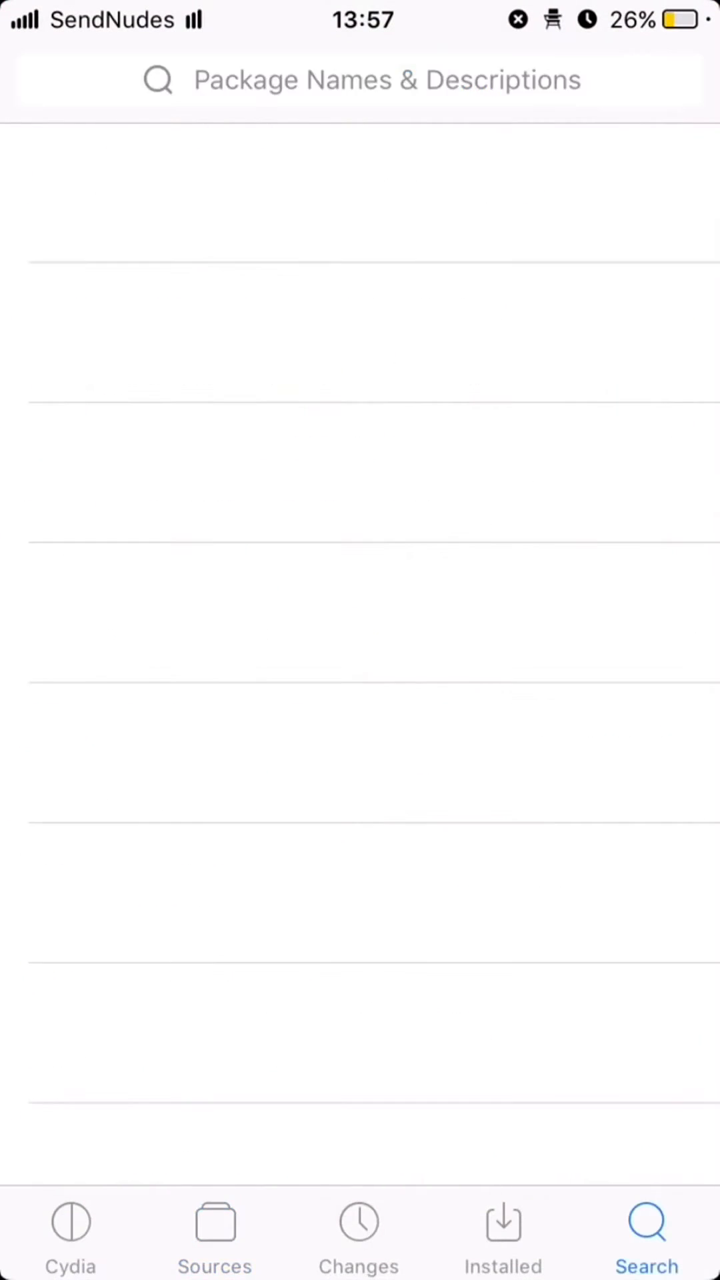
Step: Search 'Extend' and reinstall the Extendlife 0.6 package
type("xtend")
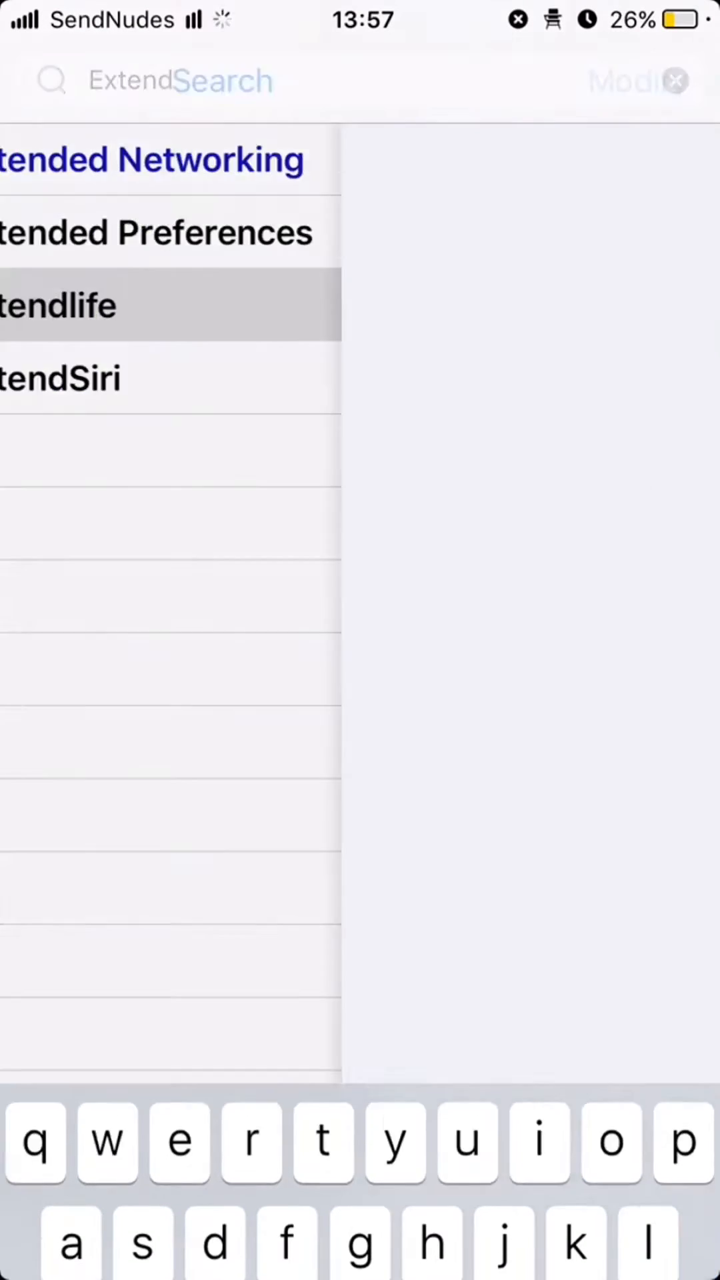
left_click(59, 305)
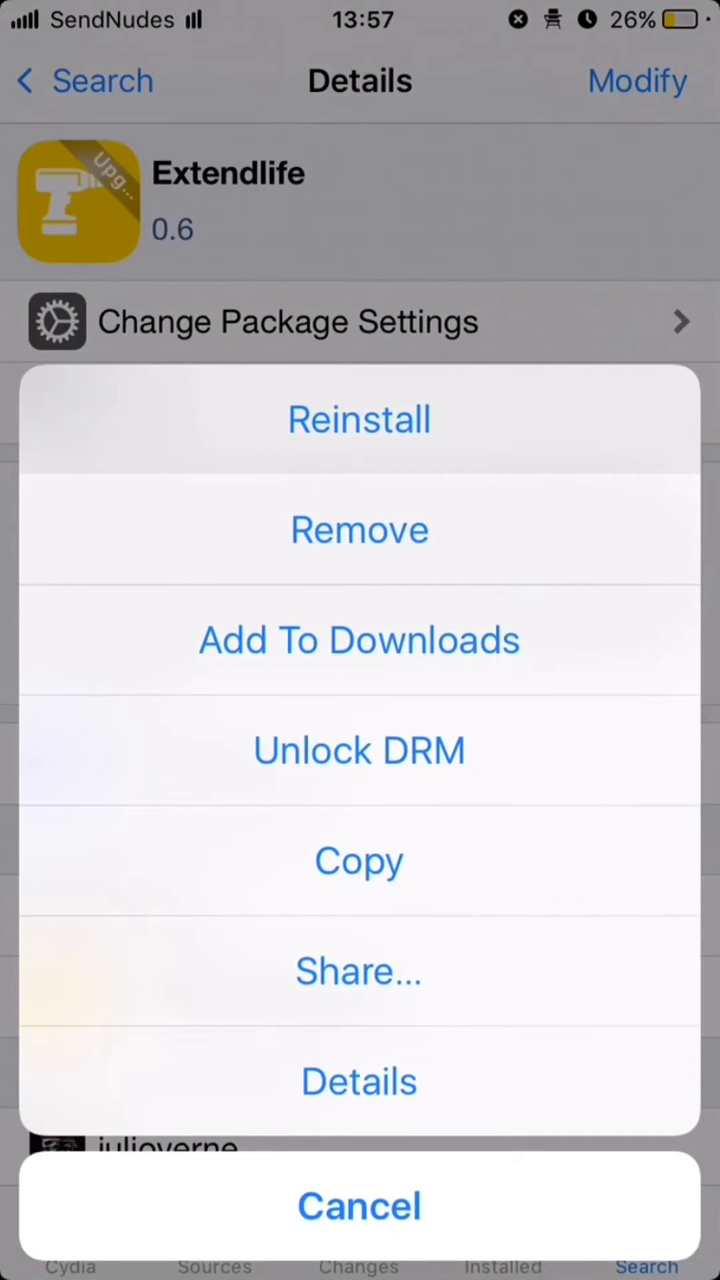
left_click(359, 1205)
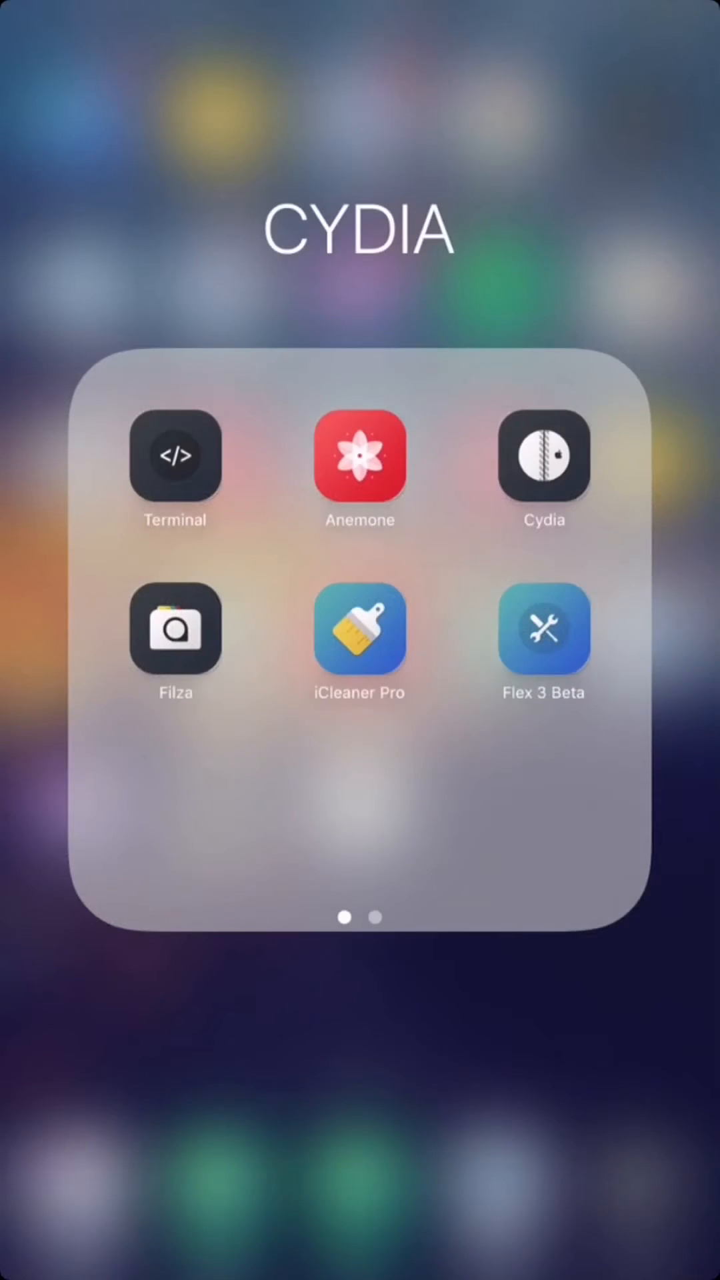
Step: In Cydia Extender's Extendlife settings, revoke all certificates and confirm one revoked
left_click(360, 1020)
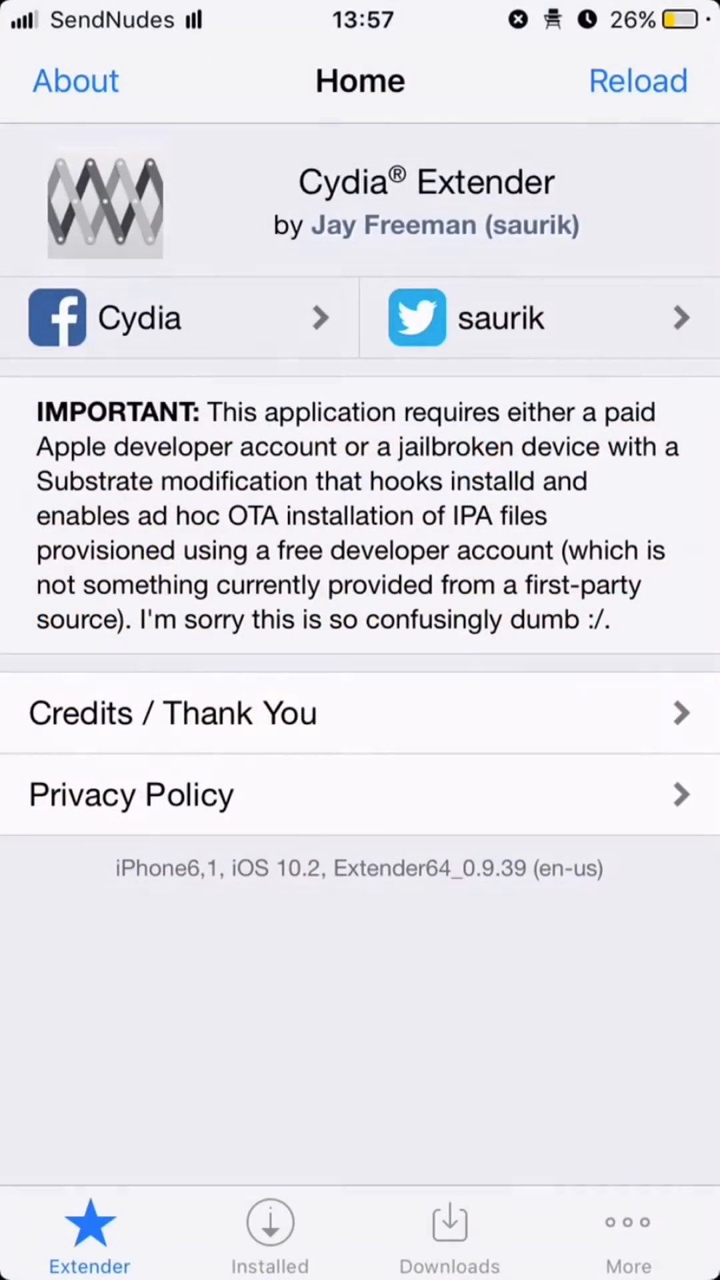
left_click(447, 1232)
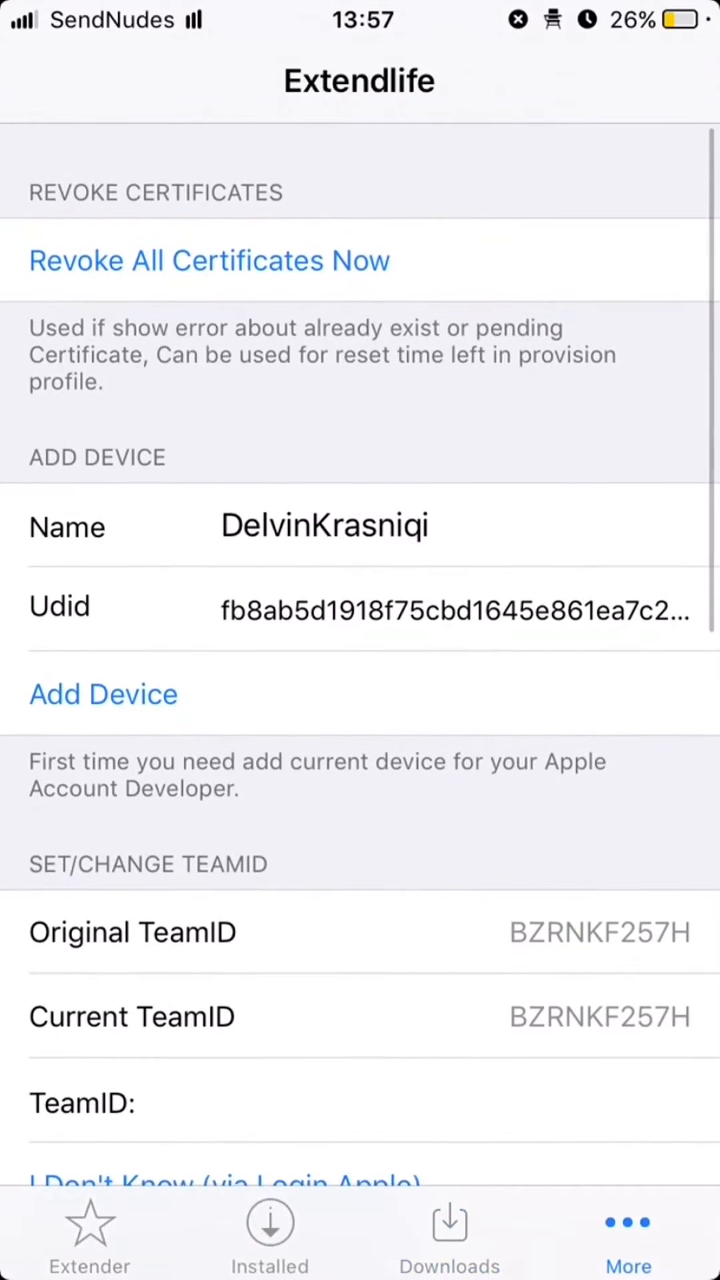
left_click(208, 260)
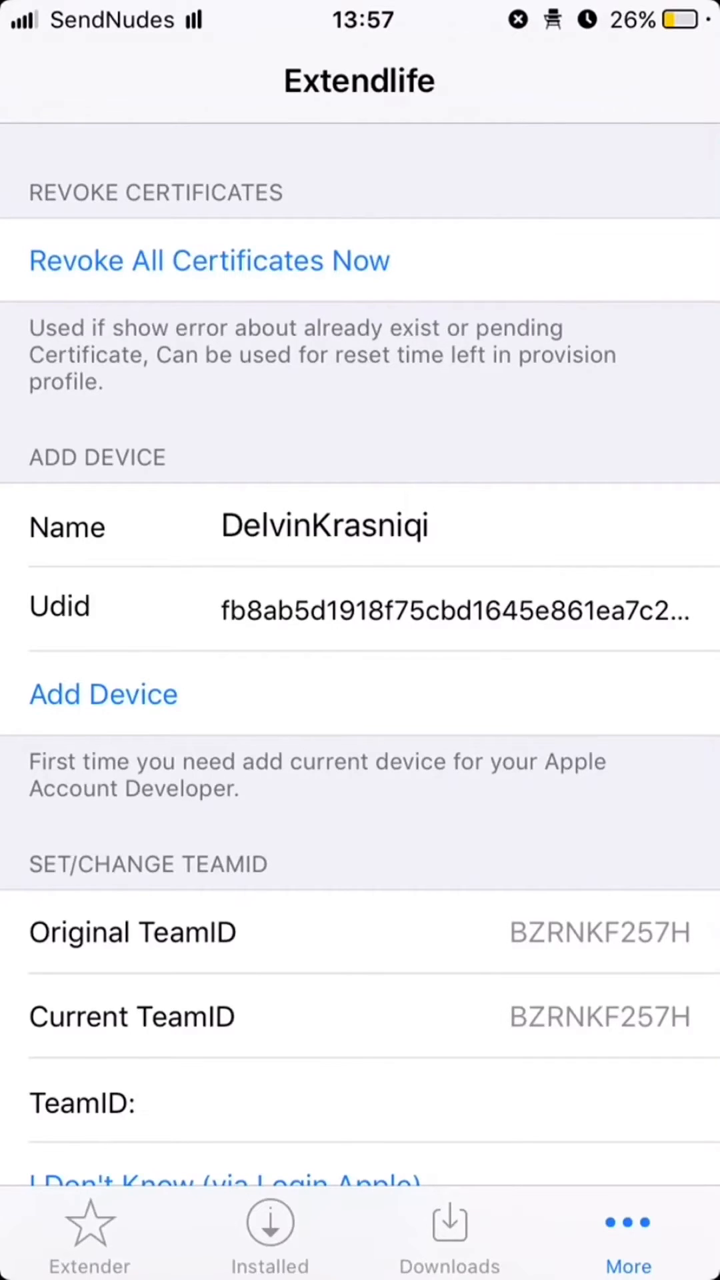
left_click(208, 261)
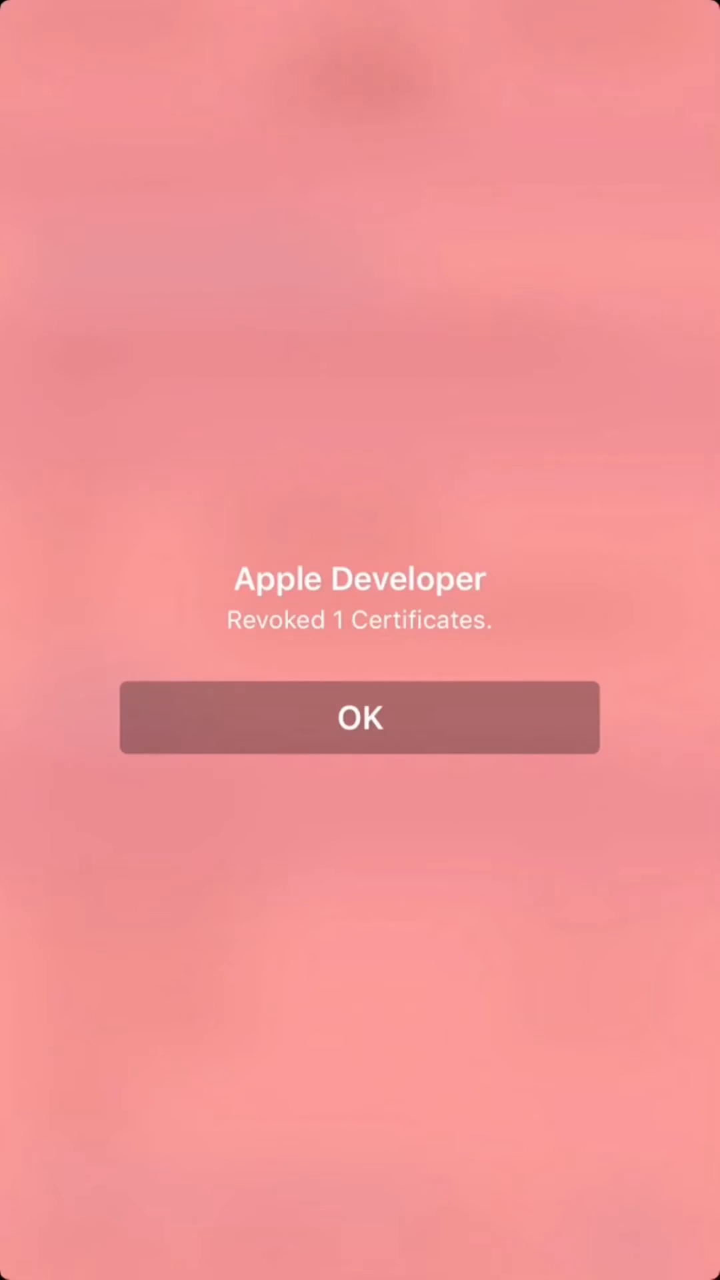
left_click(359, 717)
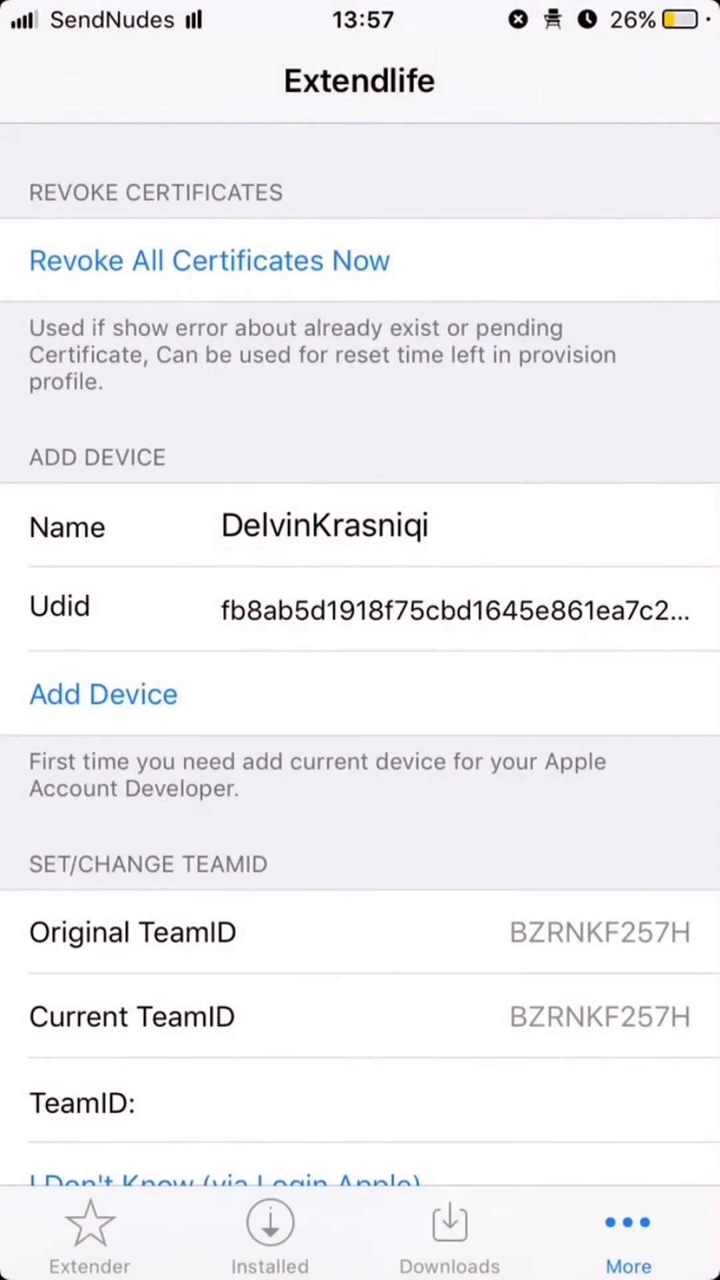
key("home")
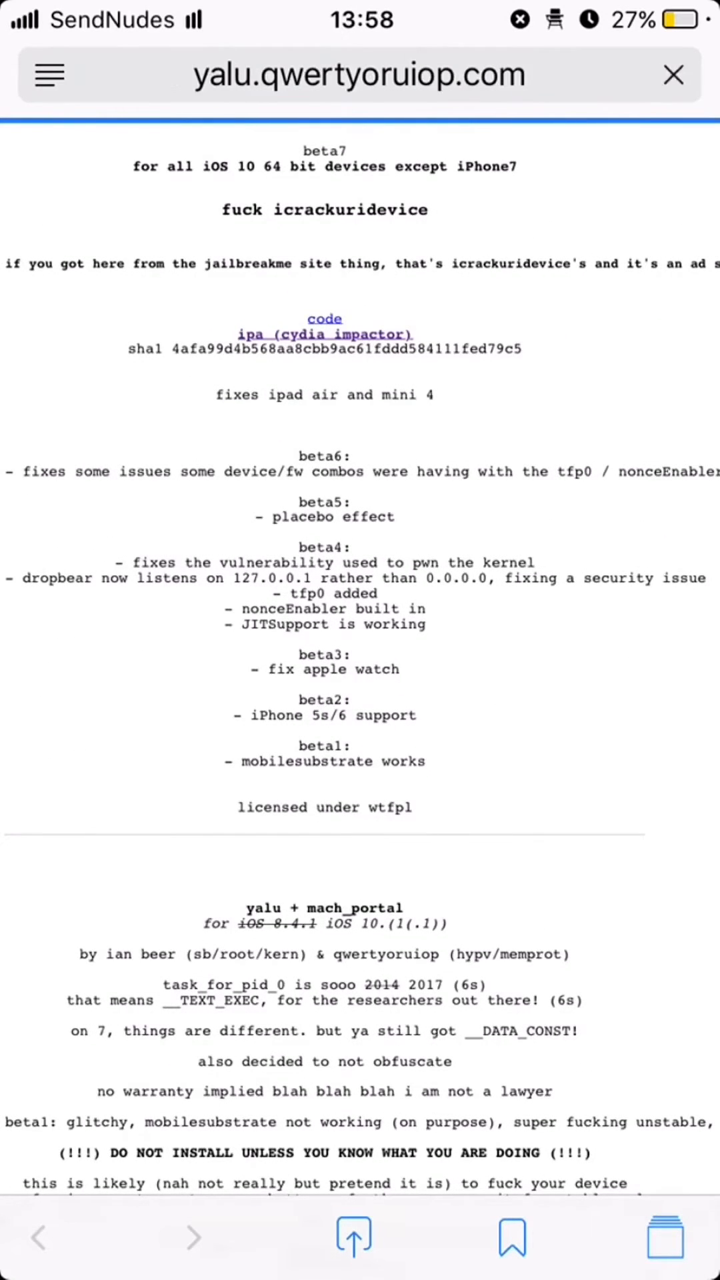
Step: Download yalu102_beta7.ipa from the 'ipa (cydia impactor)' link and open it in Cydia Extender
left_click(324, 334)
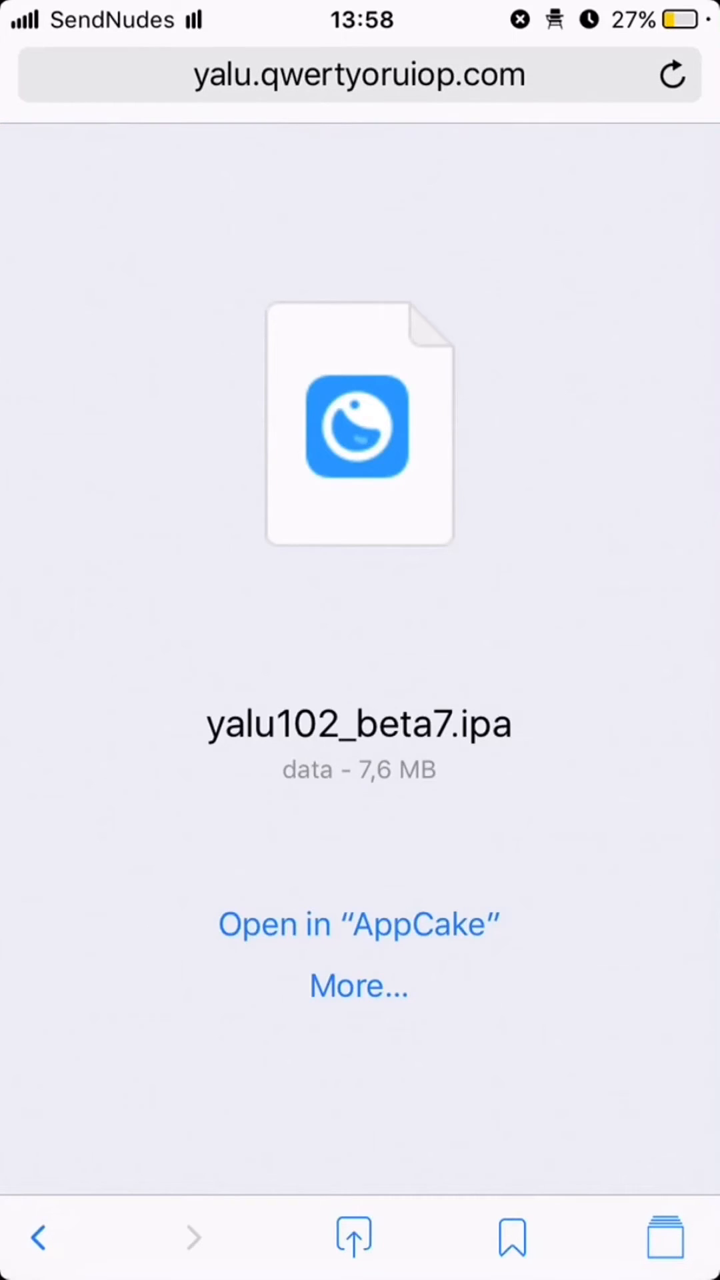
left_click(359, 985)
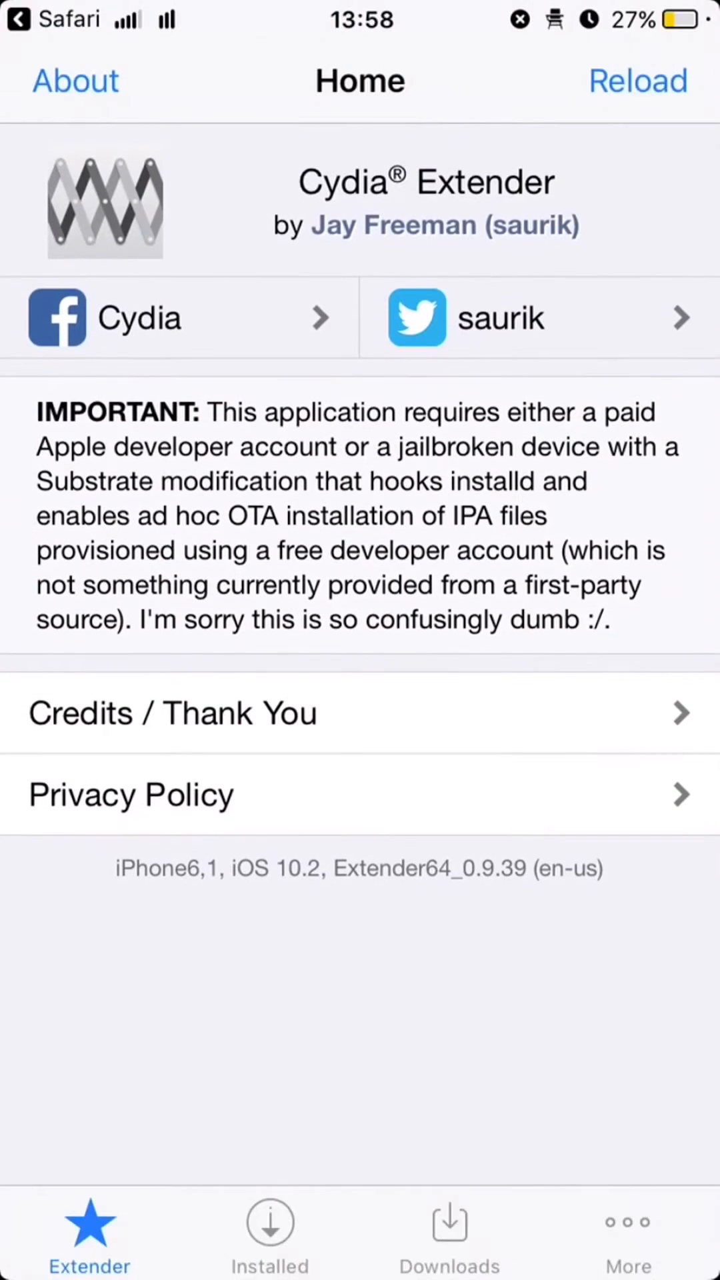
Step: Sign yalu102_beta7.ipa from the Downloads tab in Cydia Extender
left_click(447, 1232)
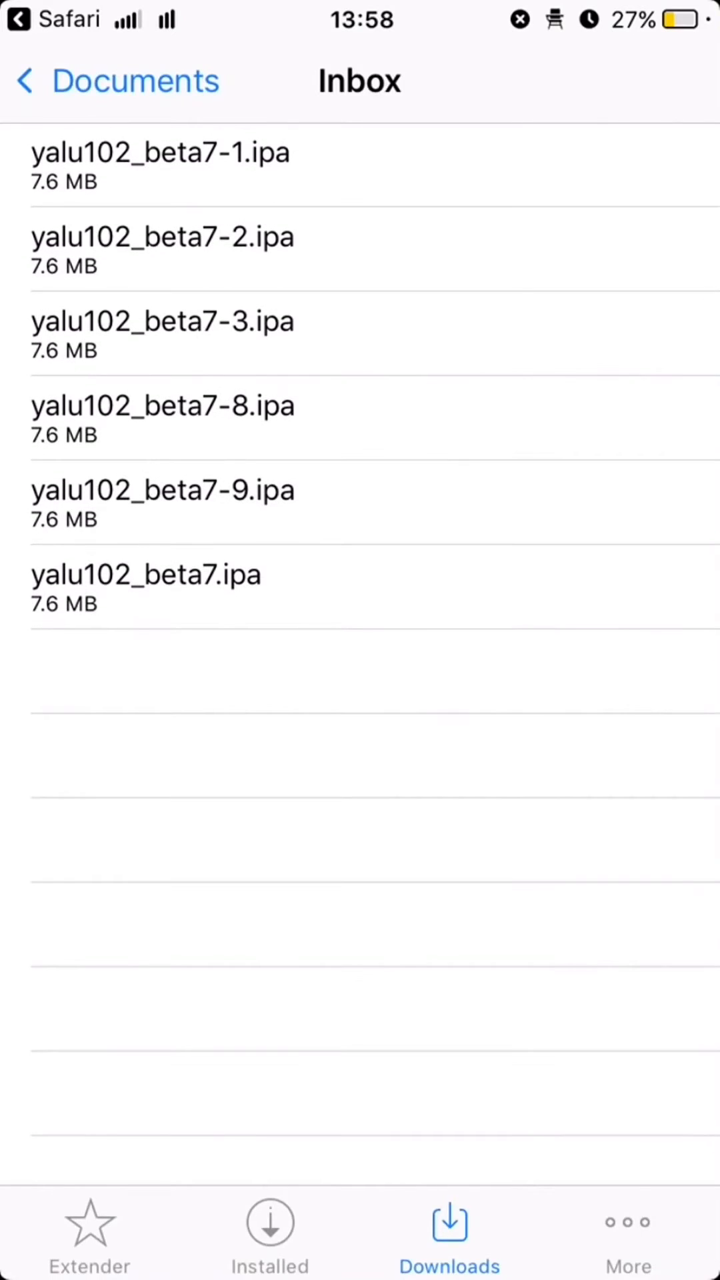
left_click(146, 574)
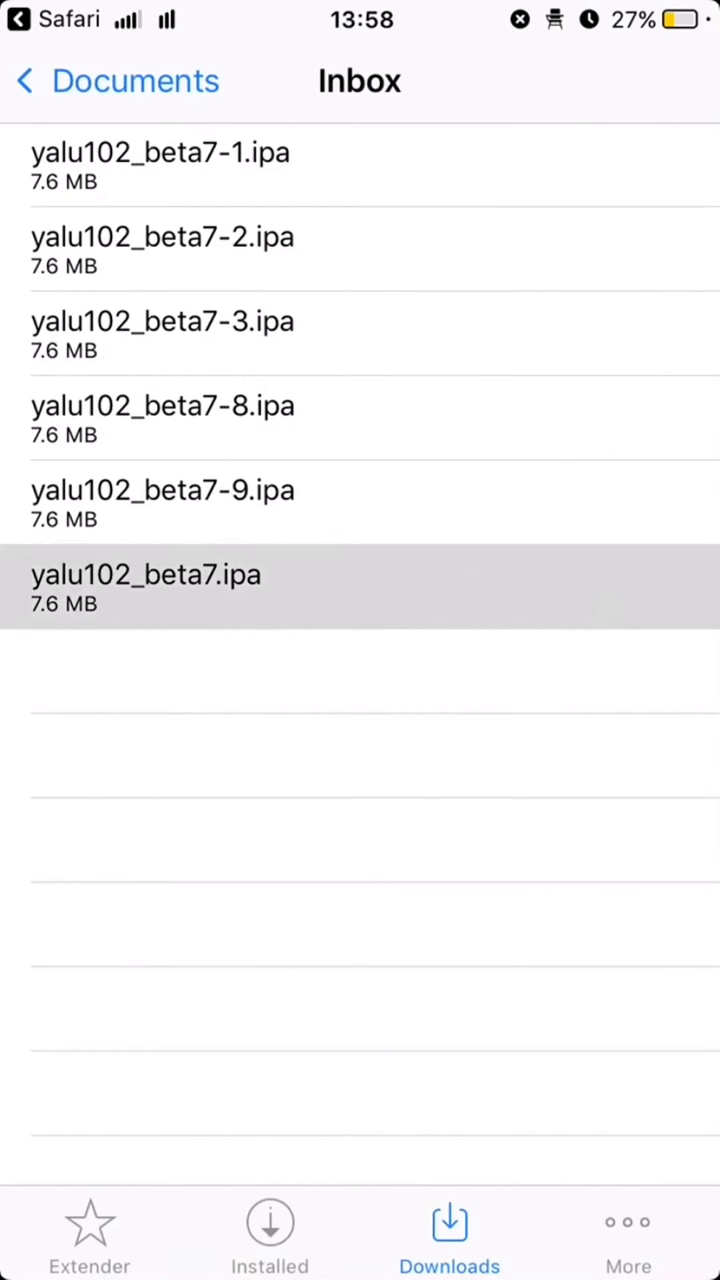
left_click(146, 586)
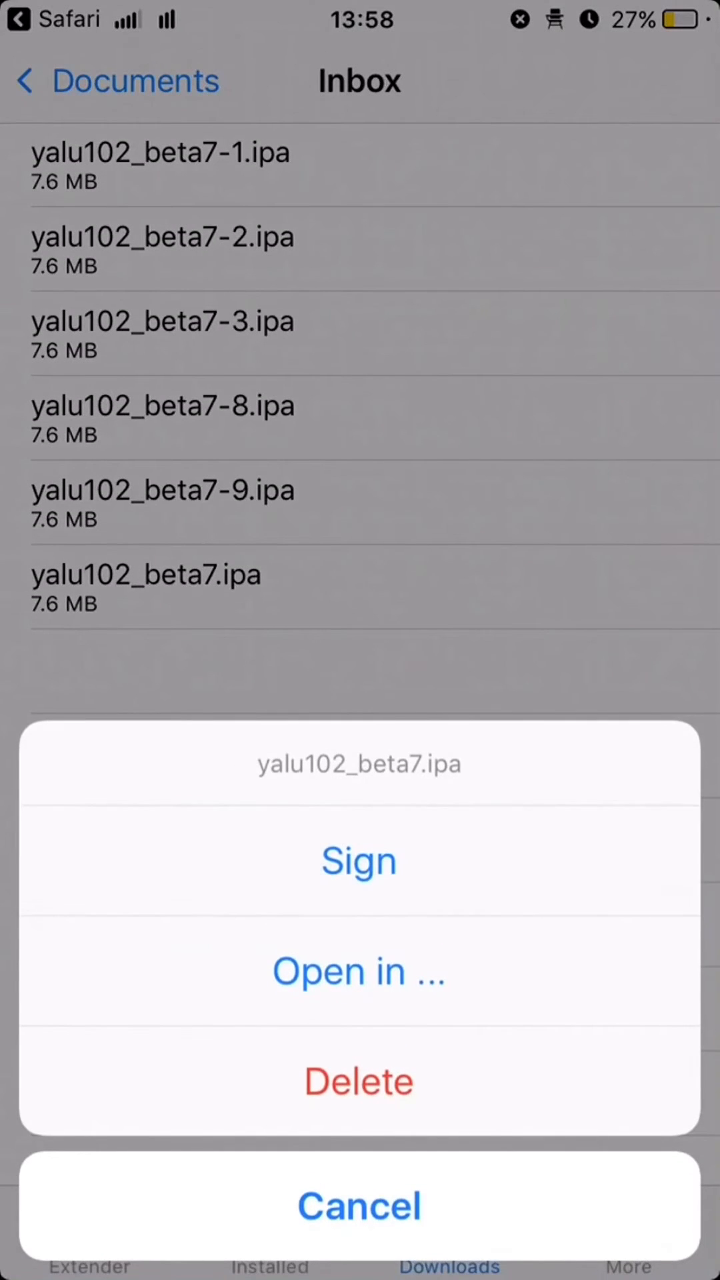
left_click(357, 1207)
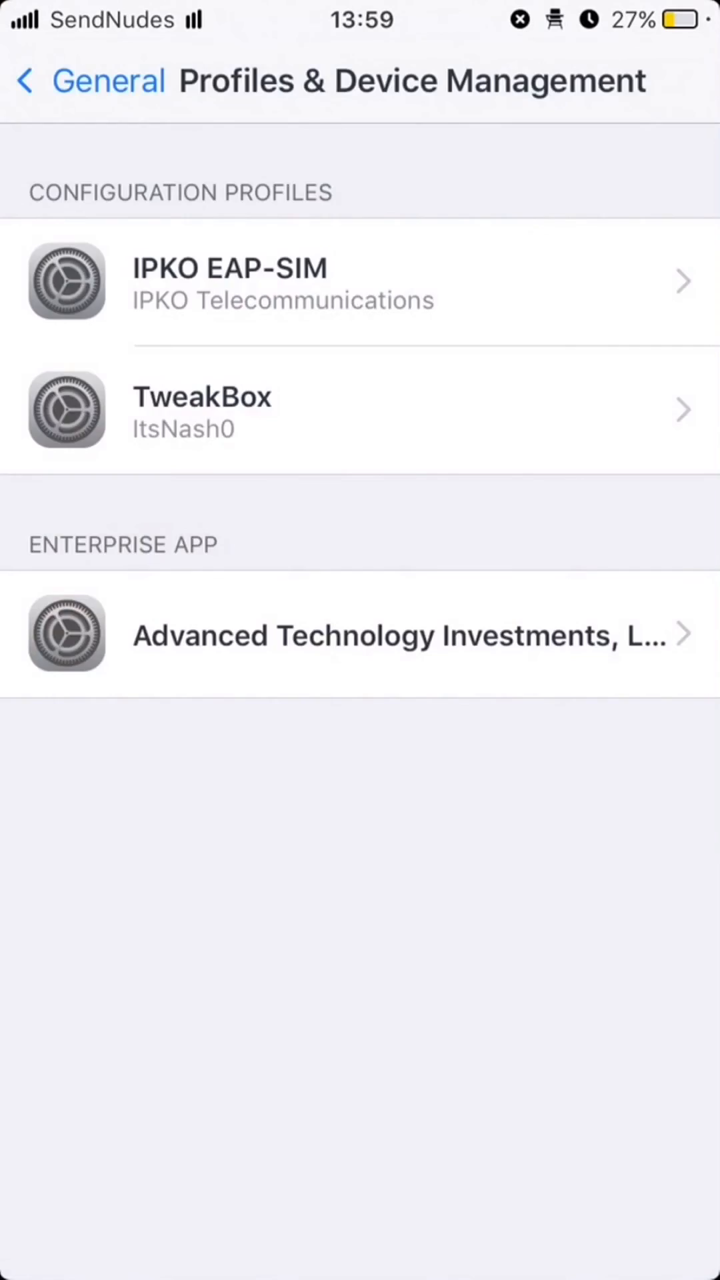
Step: Open the iPhone Developer profile in Device Management and trust it
left_click(90, 80)
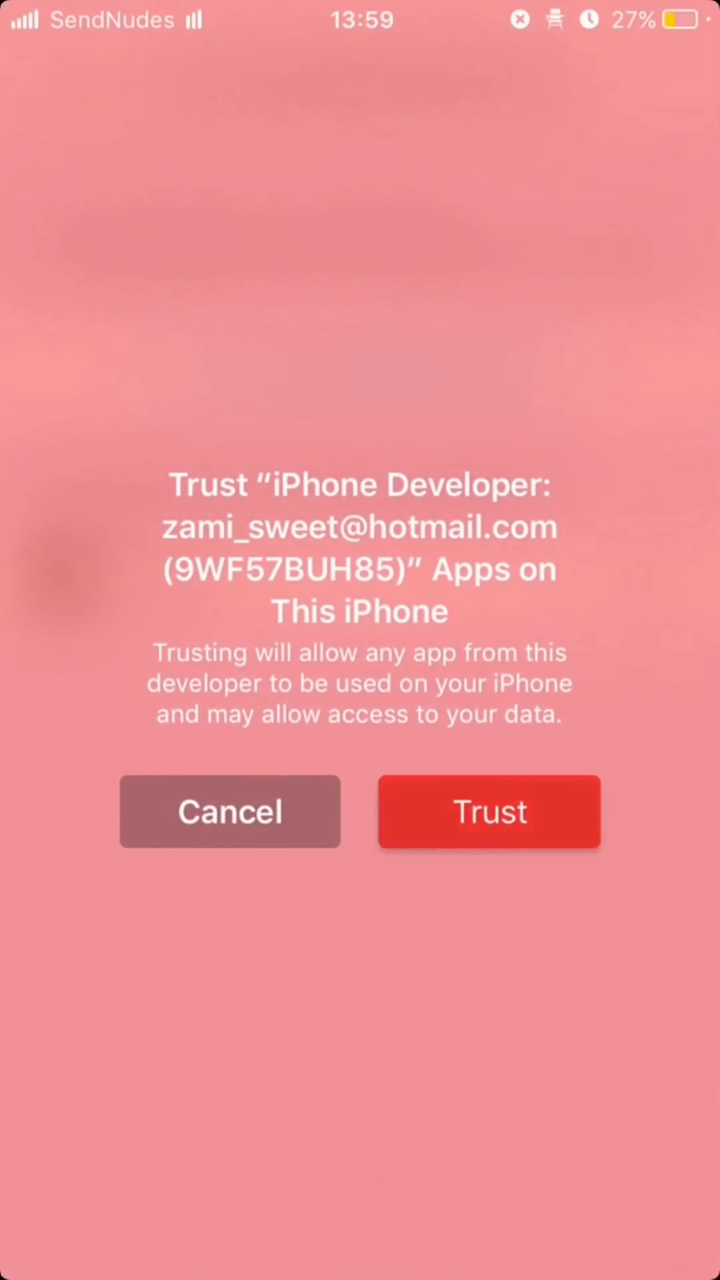
left_click(488, 811)
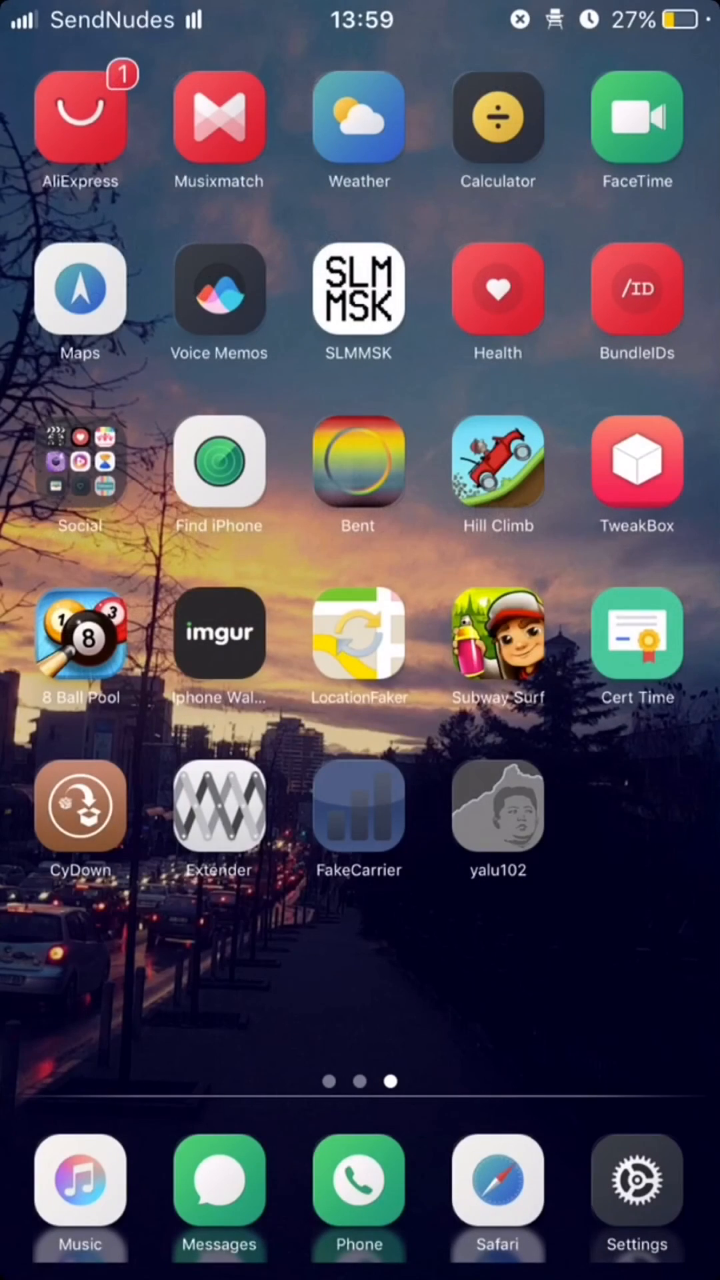
Step: Open Cert Time to see yalu102 valid for 6 days 23 hours
left_click(636, 632)
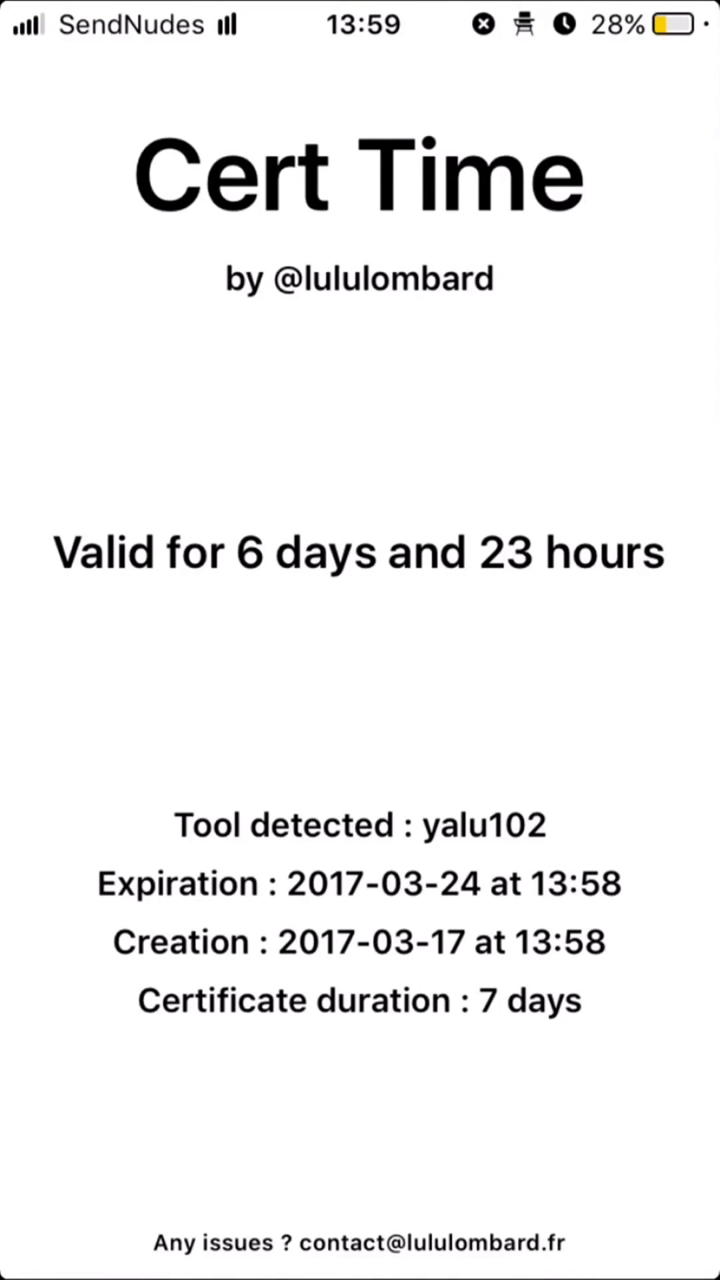